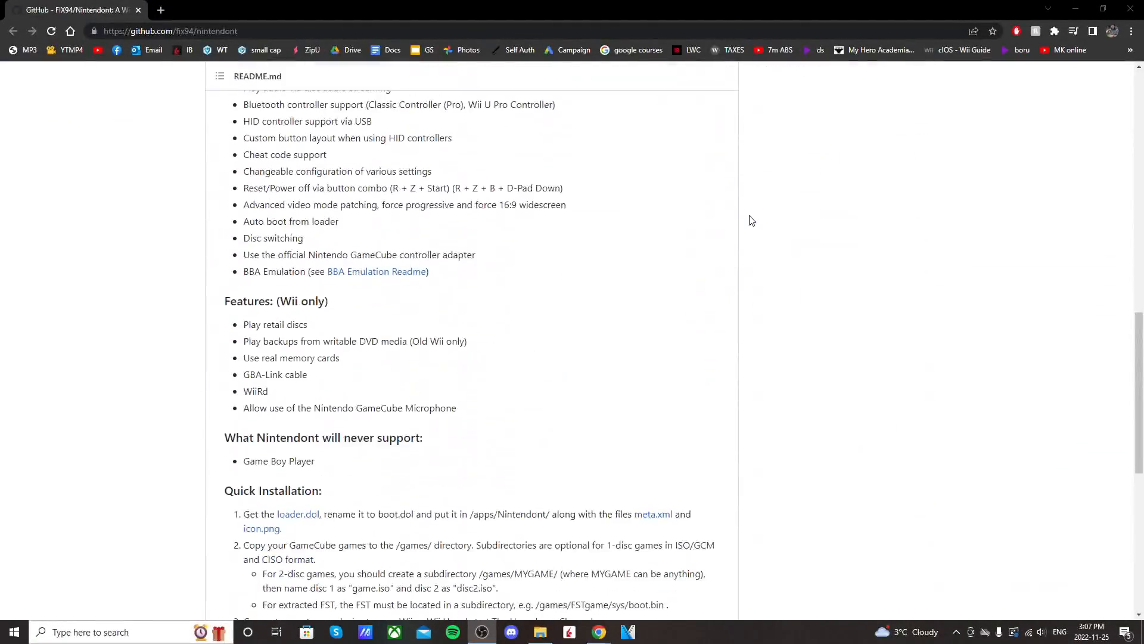
Step: Download loader.dol, meta.xml and icon.png from the Quick Installation links into Downloads
scroll("down", 3)
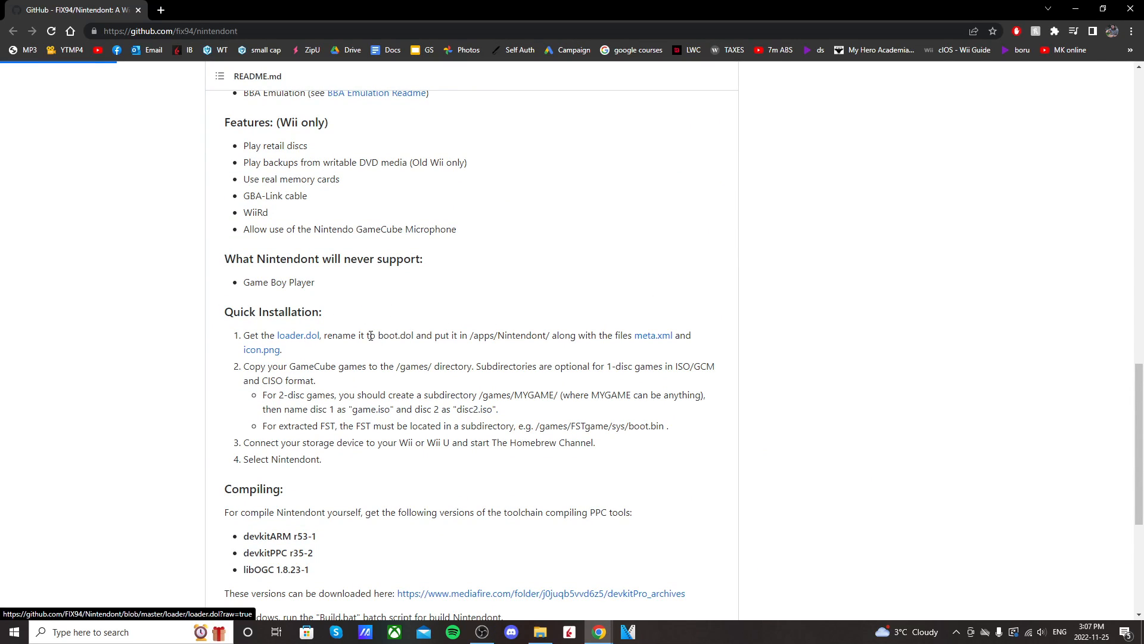
left_click(298, 338)
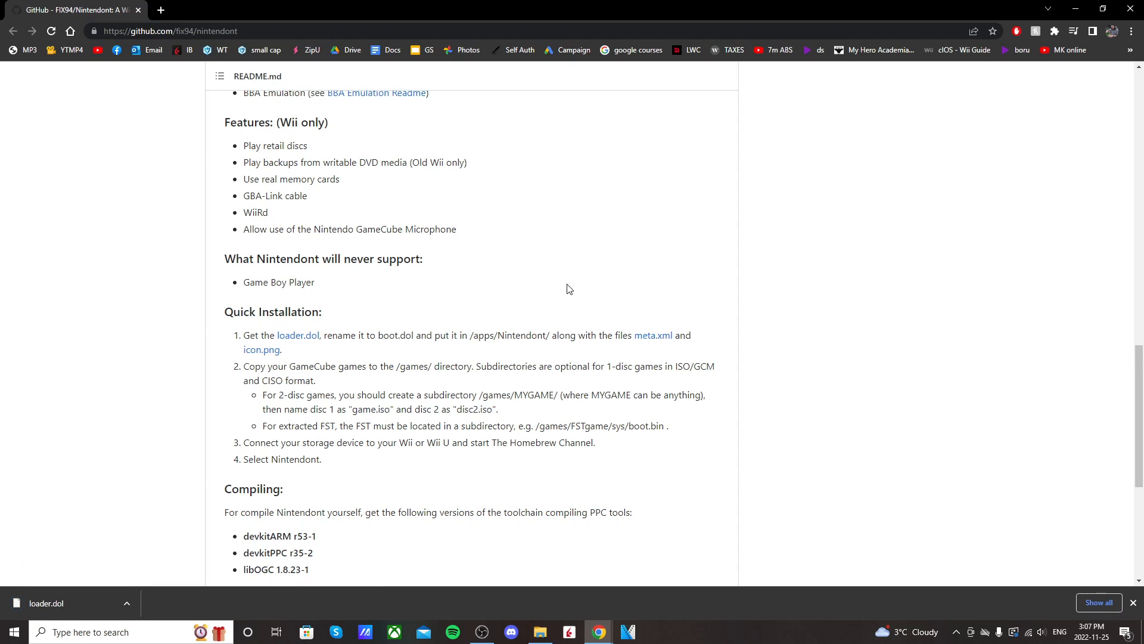
mouse_move(653, 335)
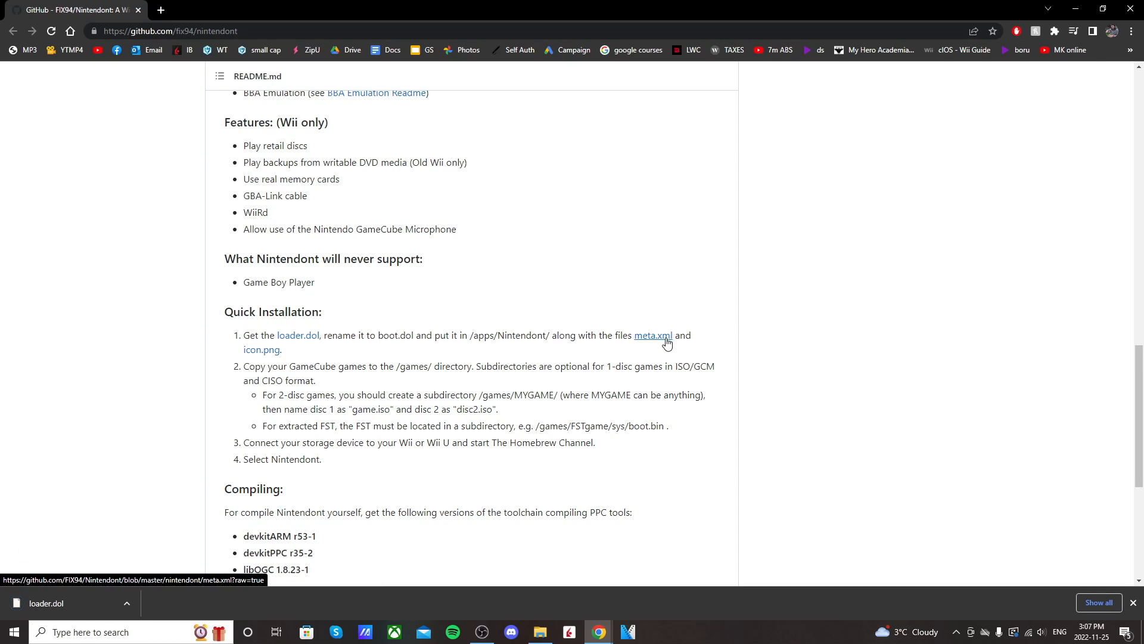
right_click(653, 335)
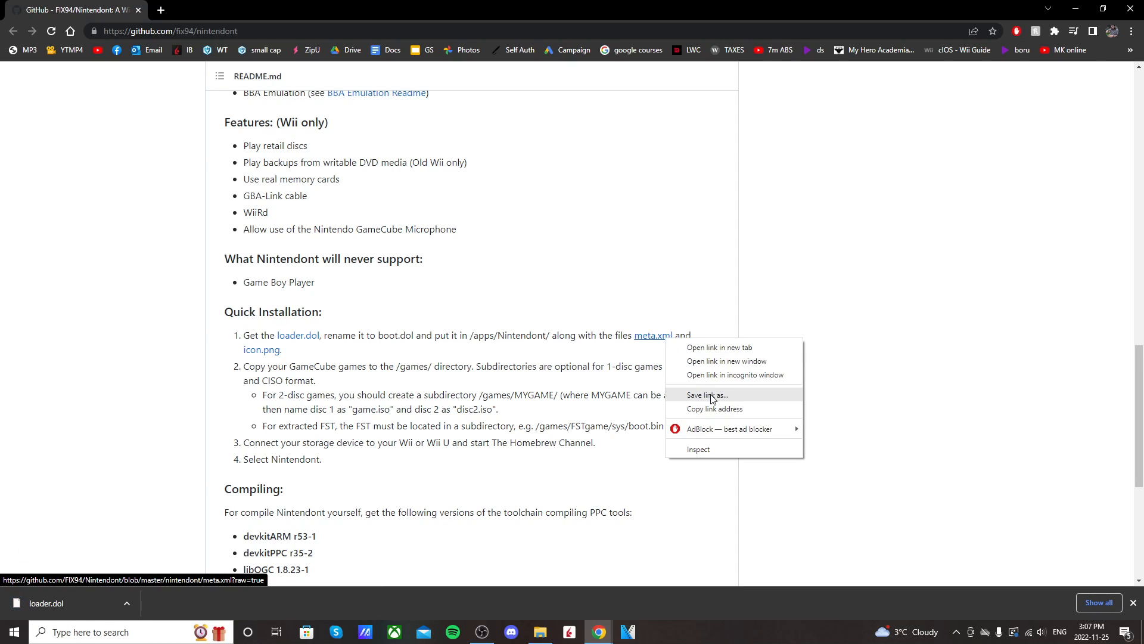
left_click(705, 397)
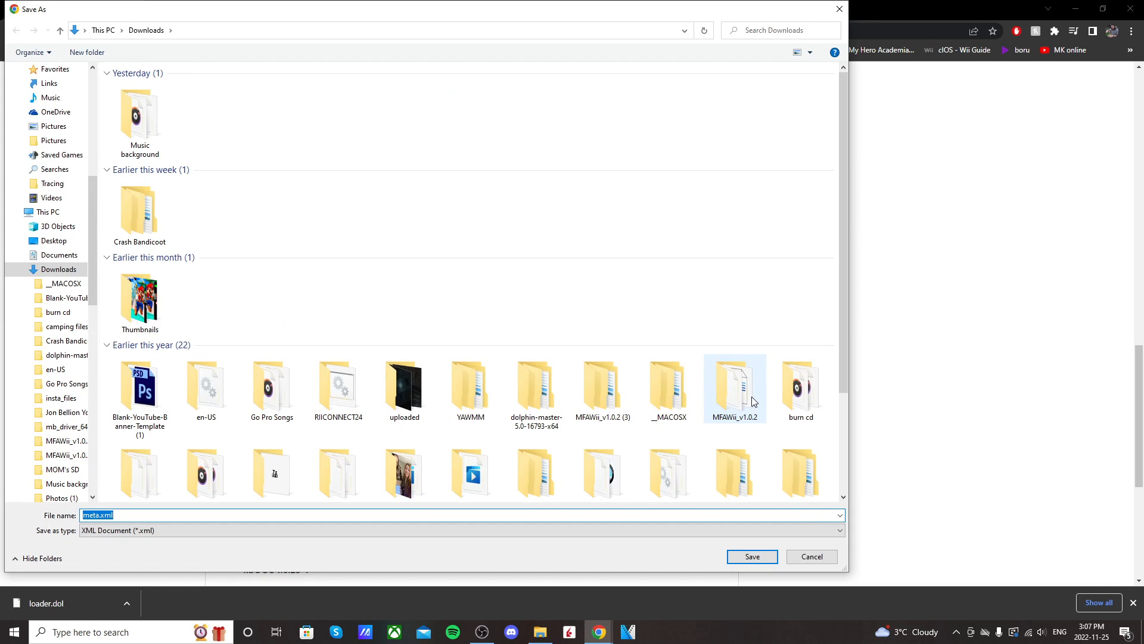
left_click(751, 556)
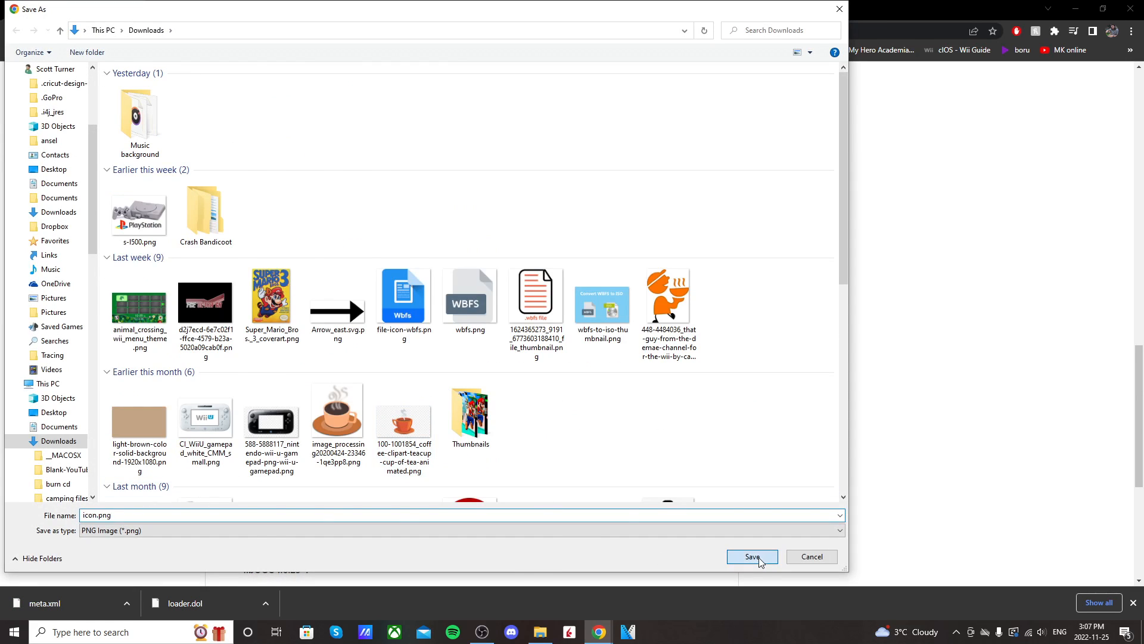
left_click(751, 556)
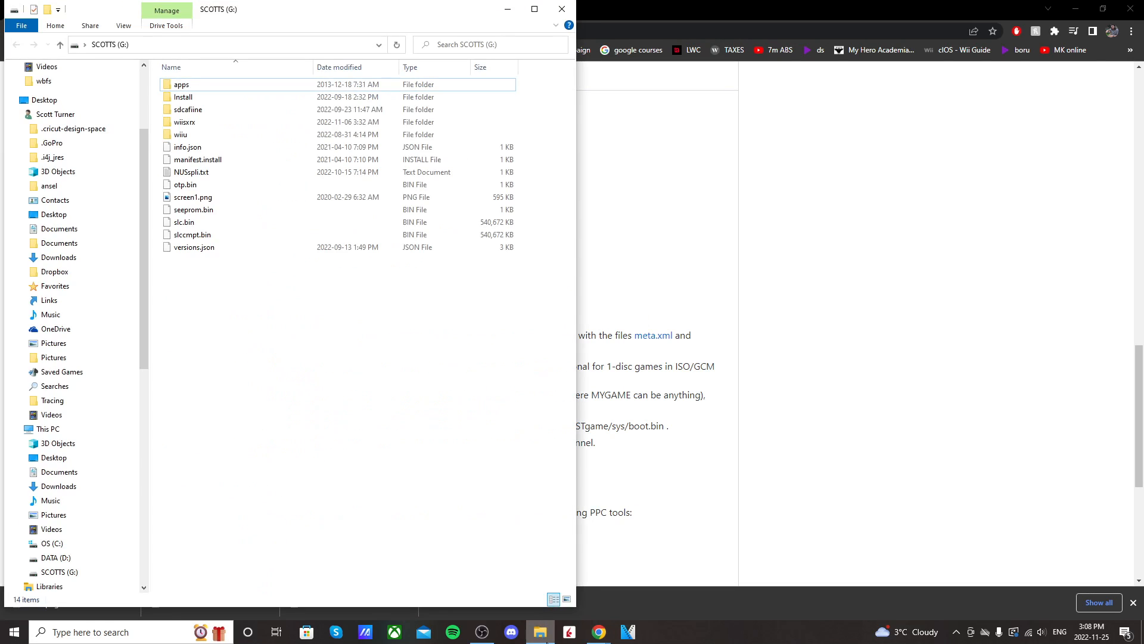
mouse_move(234, 334)
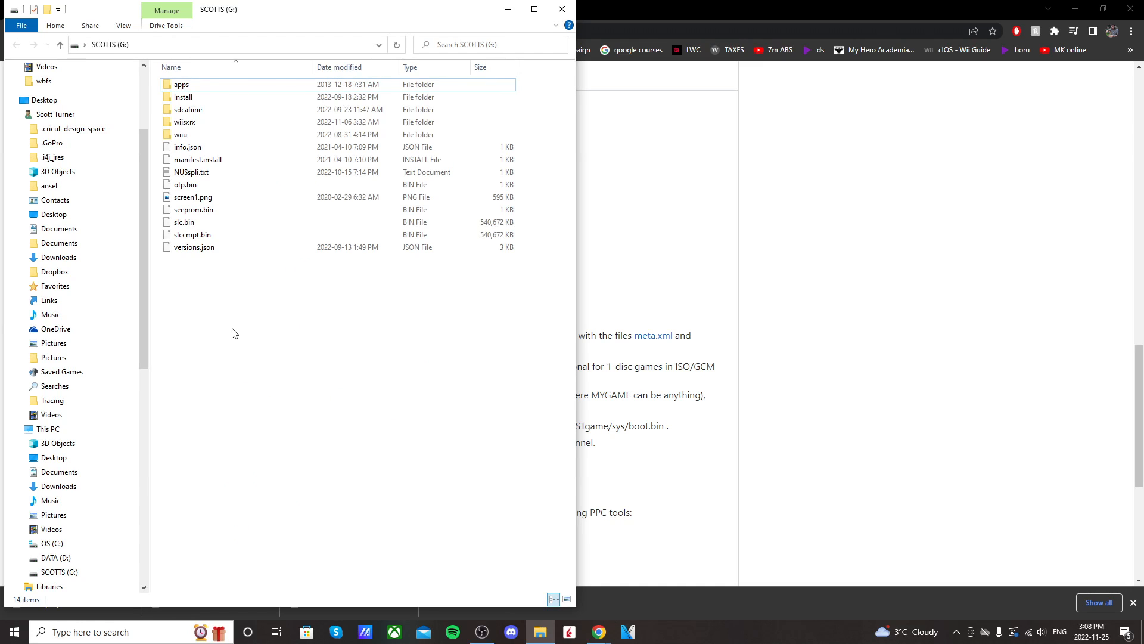
Step: Create a folder named 'Nintendont' inside G:\apps and select it
double_click(182, 84)
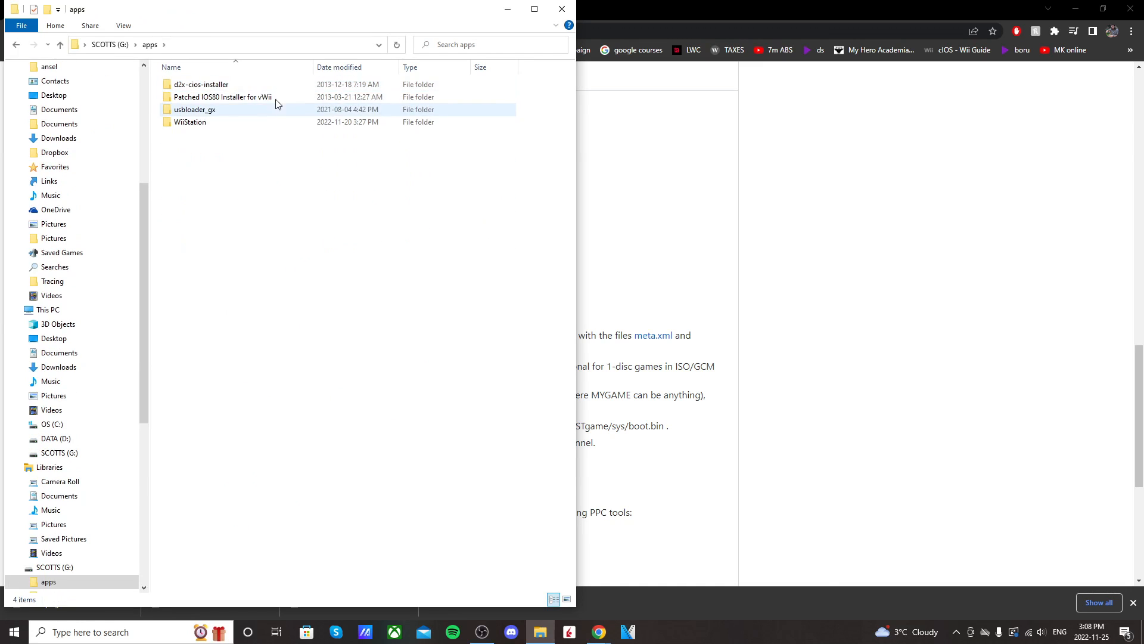
right_click(511, 219)
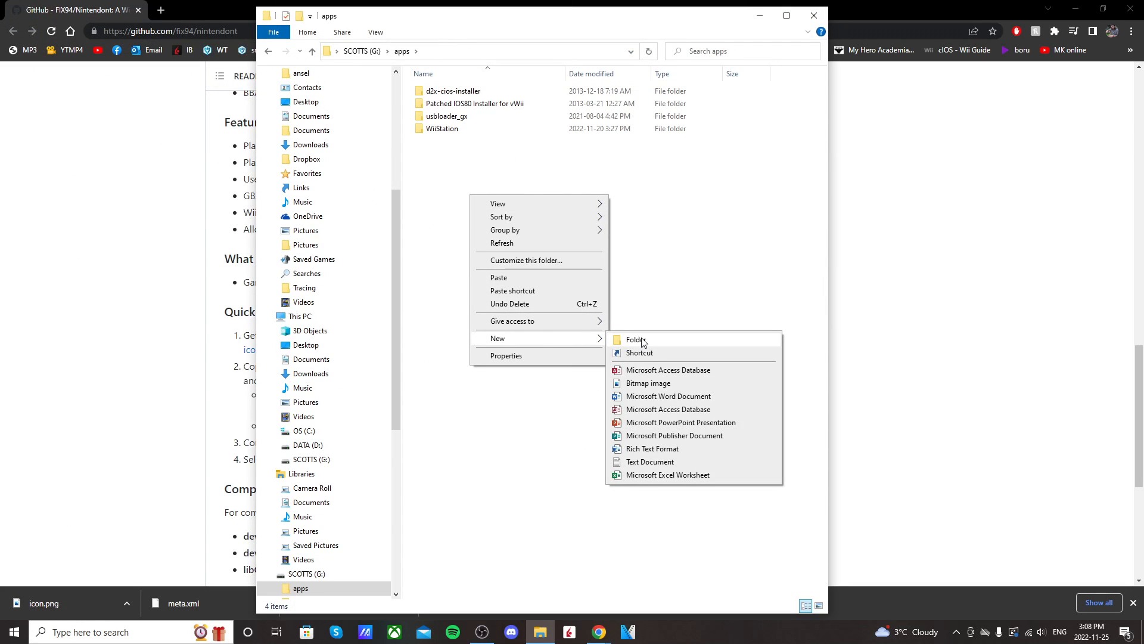
left_click(635, 339)
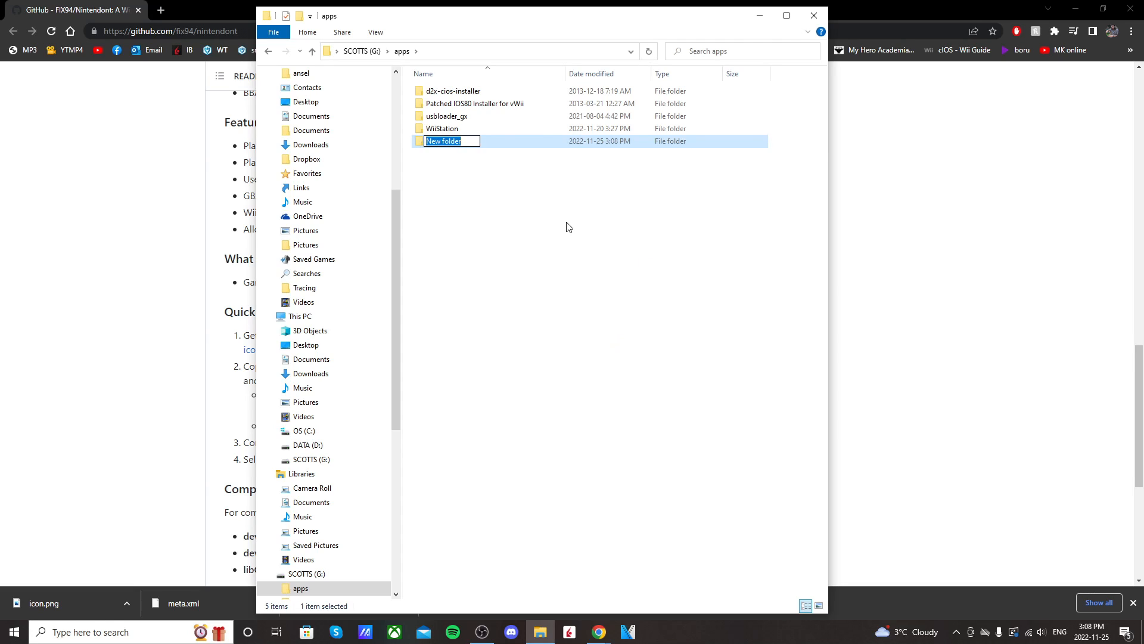
type("Nintendont")
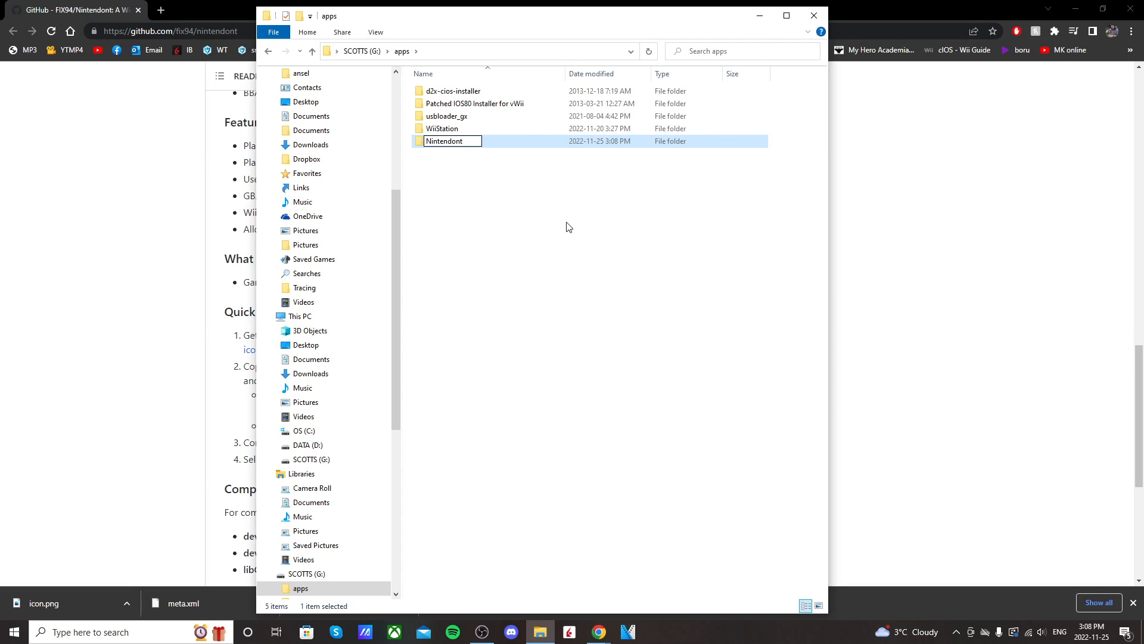
left_click(509, 222)
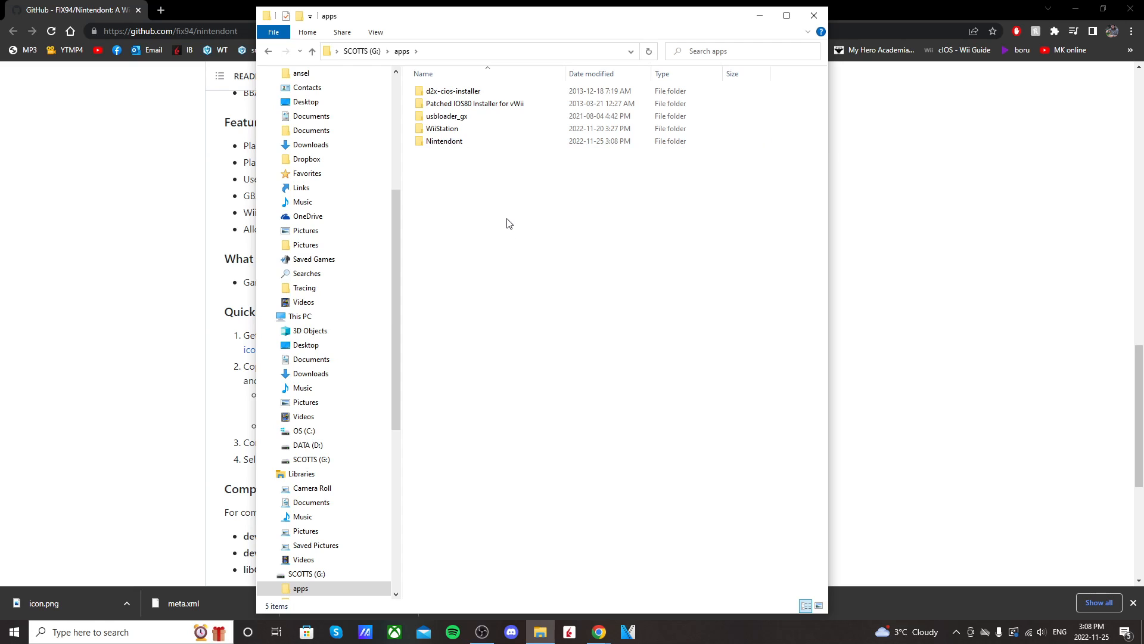
left_click(761, 96)
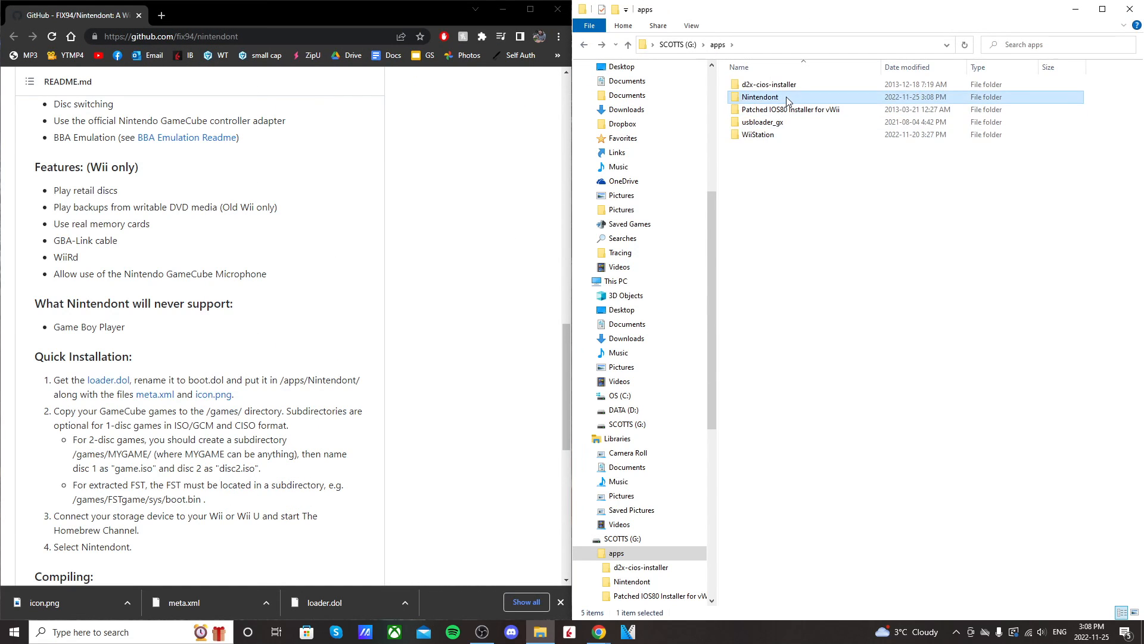
Step: Rename loader.dol to boot.dol inside Nintendont, then return to apps
double_click(760, 97)
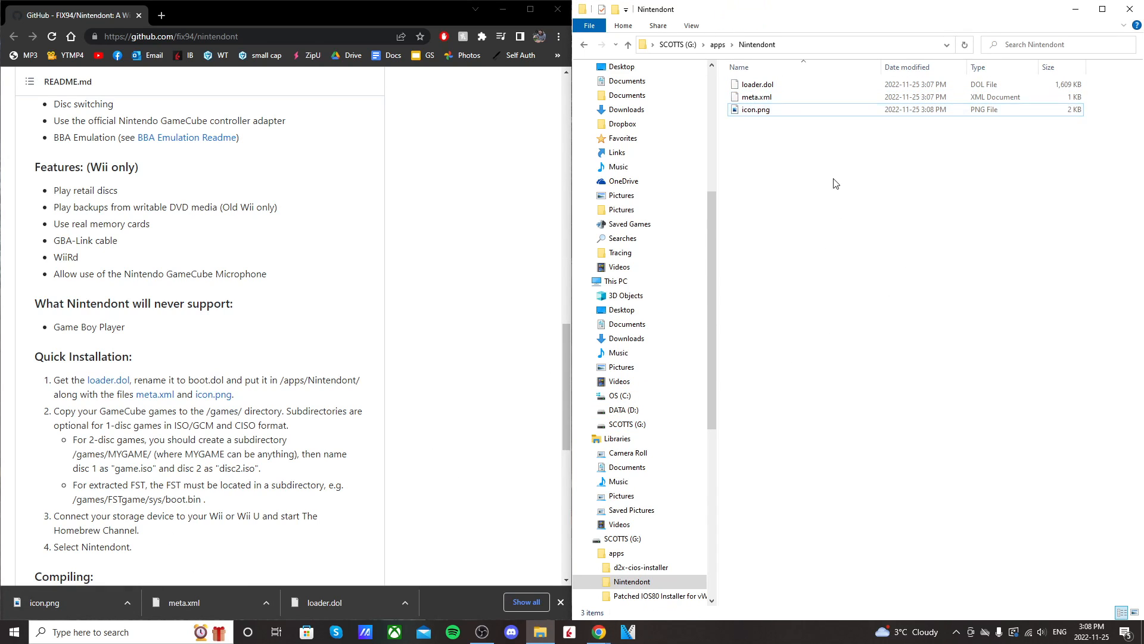
right_click(755, 84)
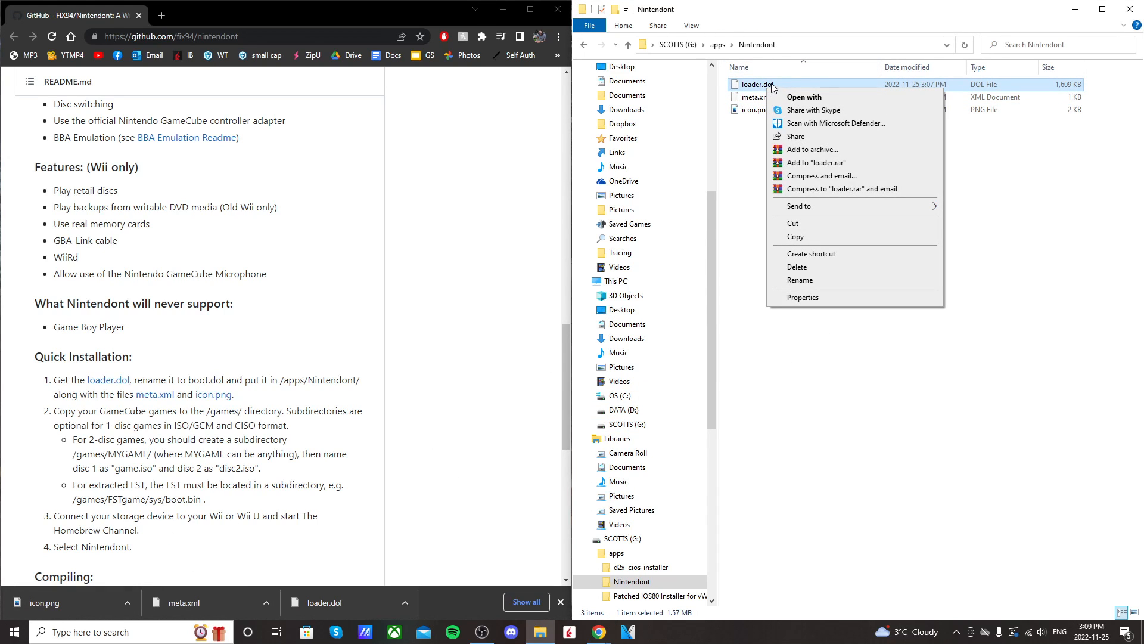
left_click(800, 279)
type("boot")
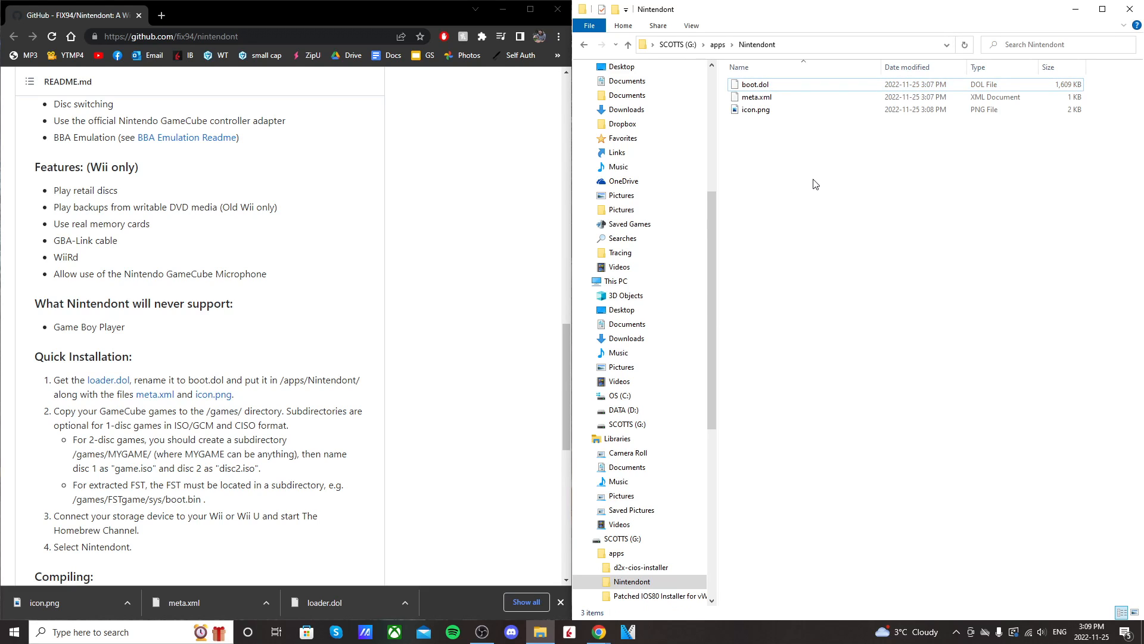
mouse_move(819, 185)
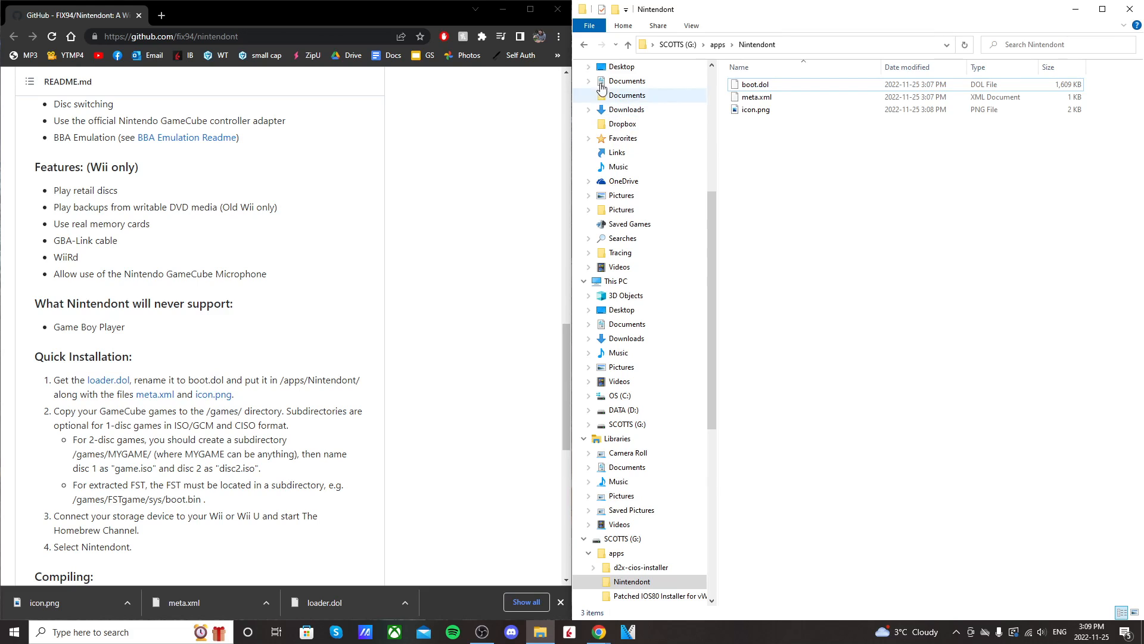
left_click(585, 45)
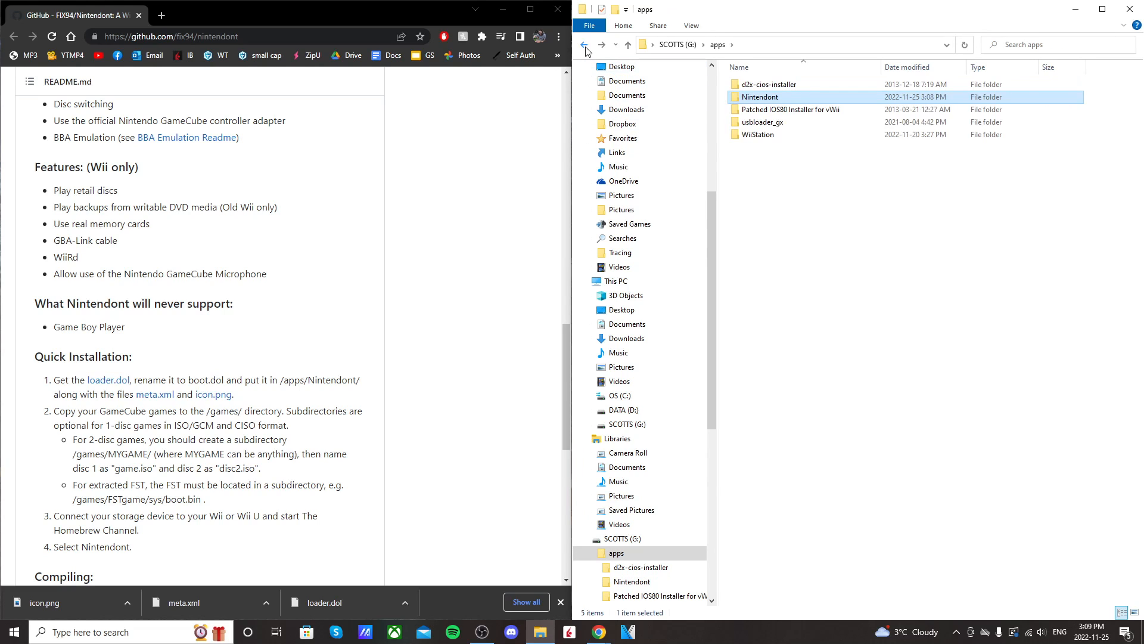
Step: Make a new folder named 'games' at the root of the G: drive
left_click(586, 45)
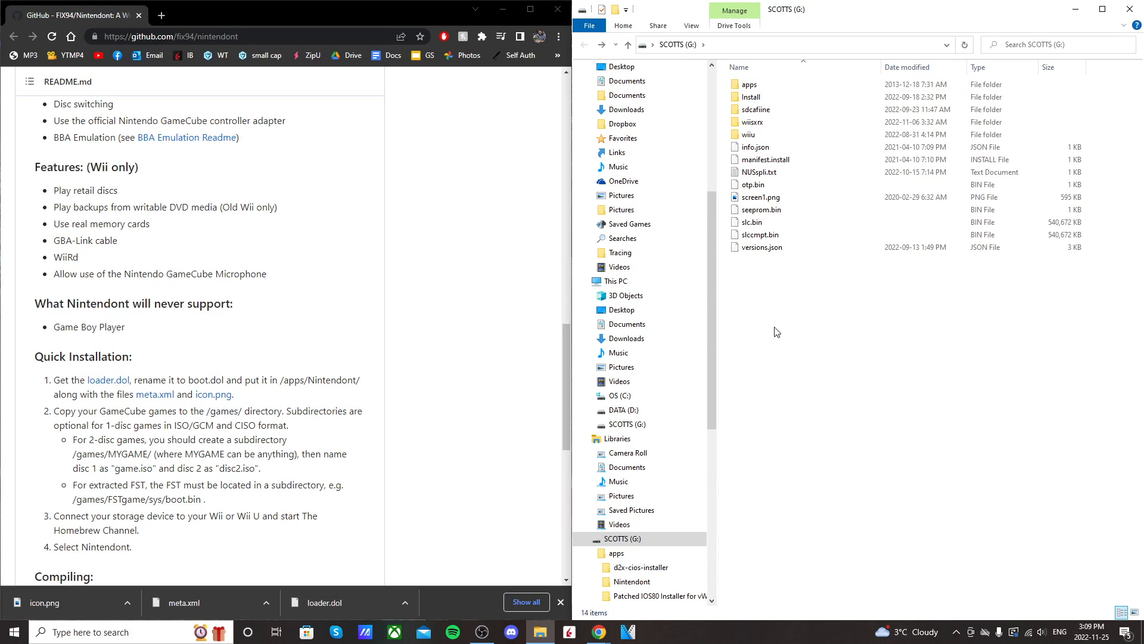
right_click(776, 328)
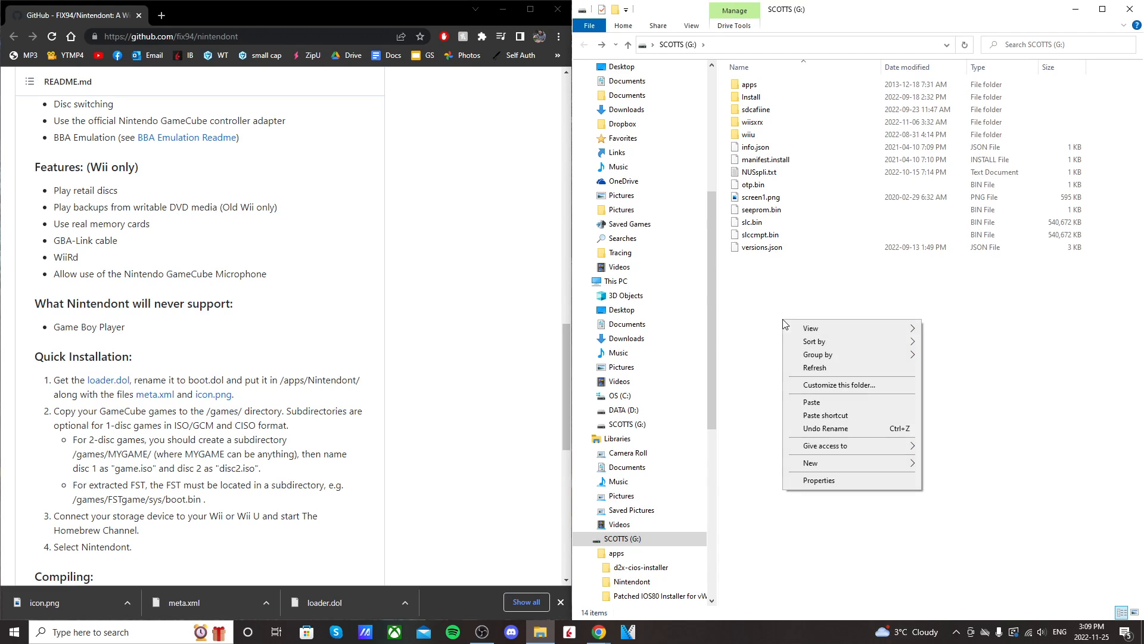
left_click(810, 463)
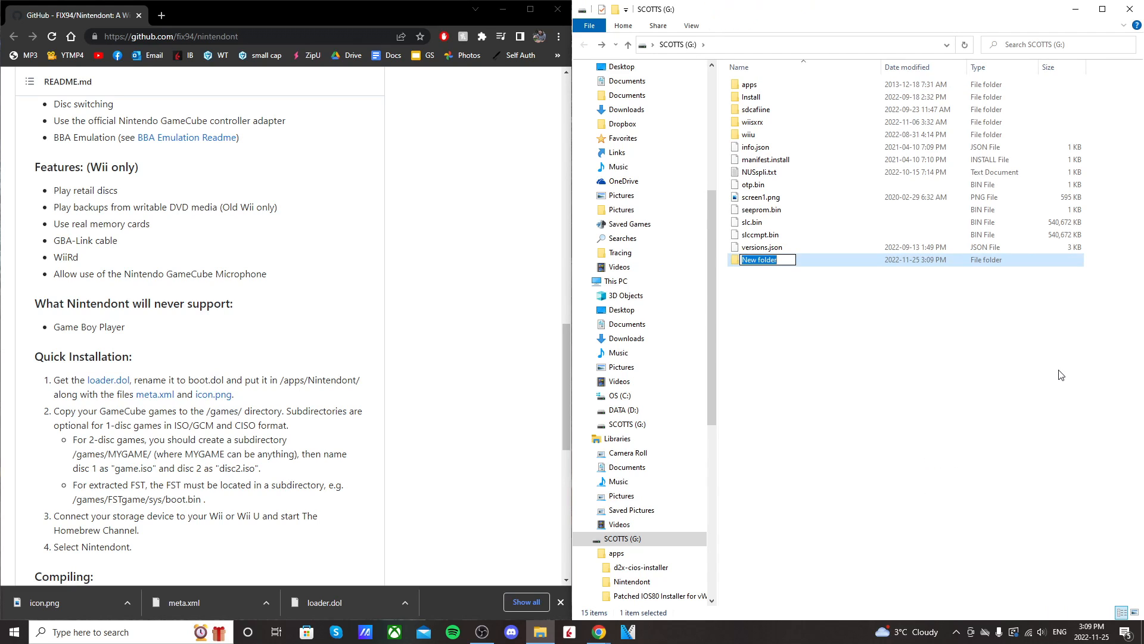
type("games")
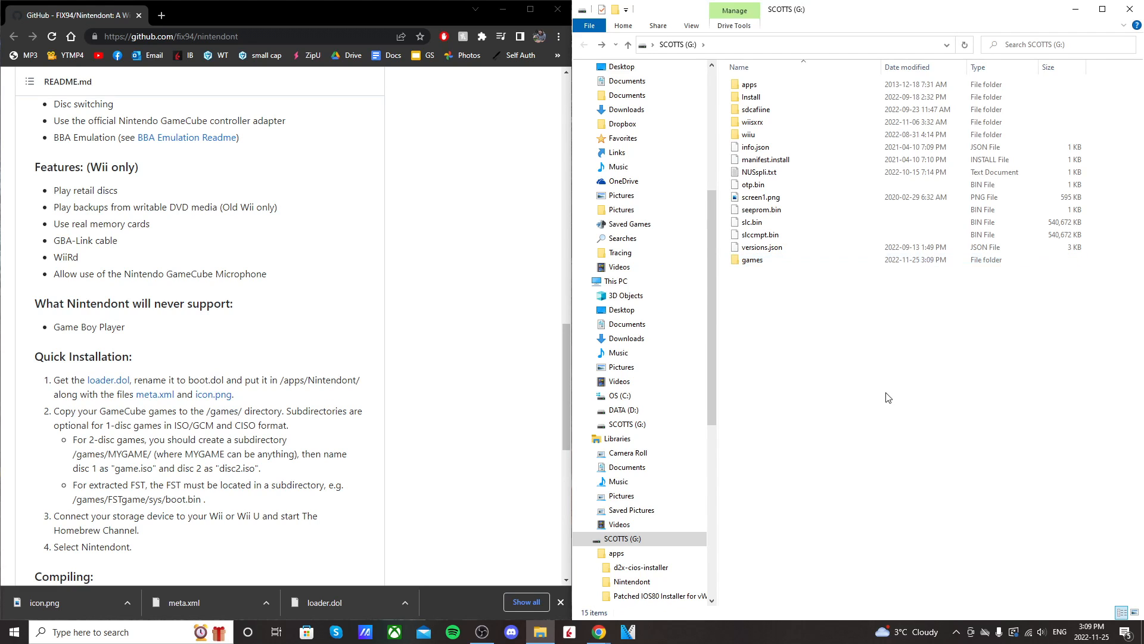
mouse_move(752, 260)
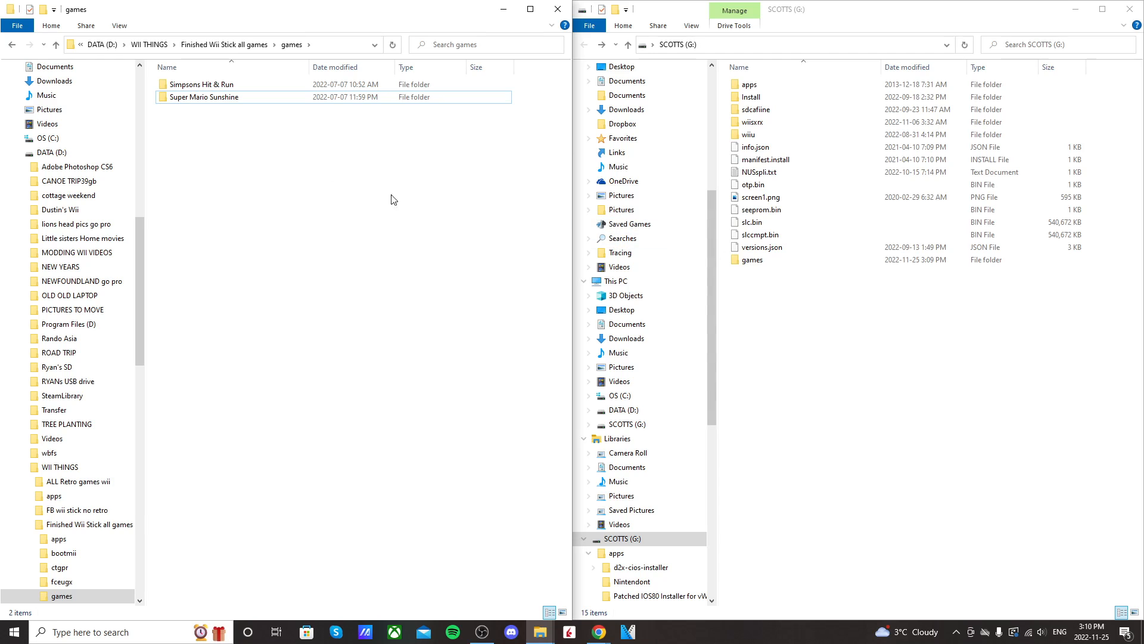
Step: Copy Super Mario Sunshine into G:\games and check that game.iso is inside
left_click(205, 97)
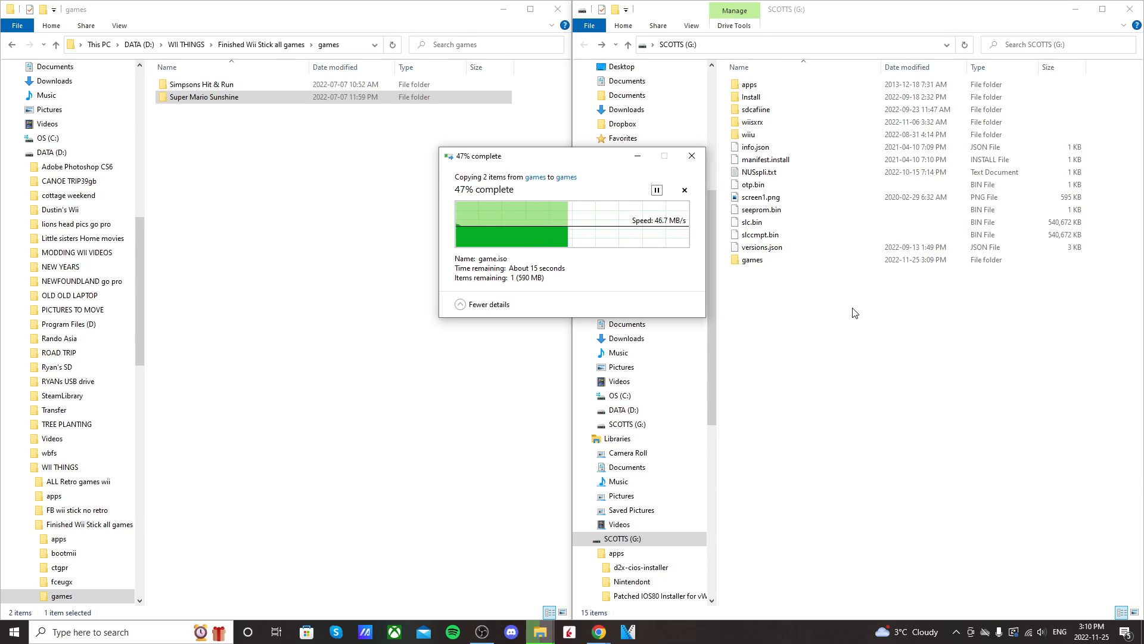
left_click(751, 259)
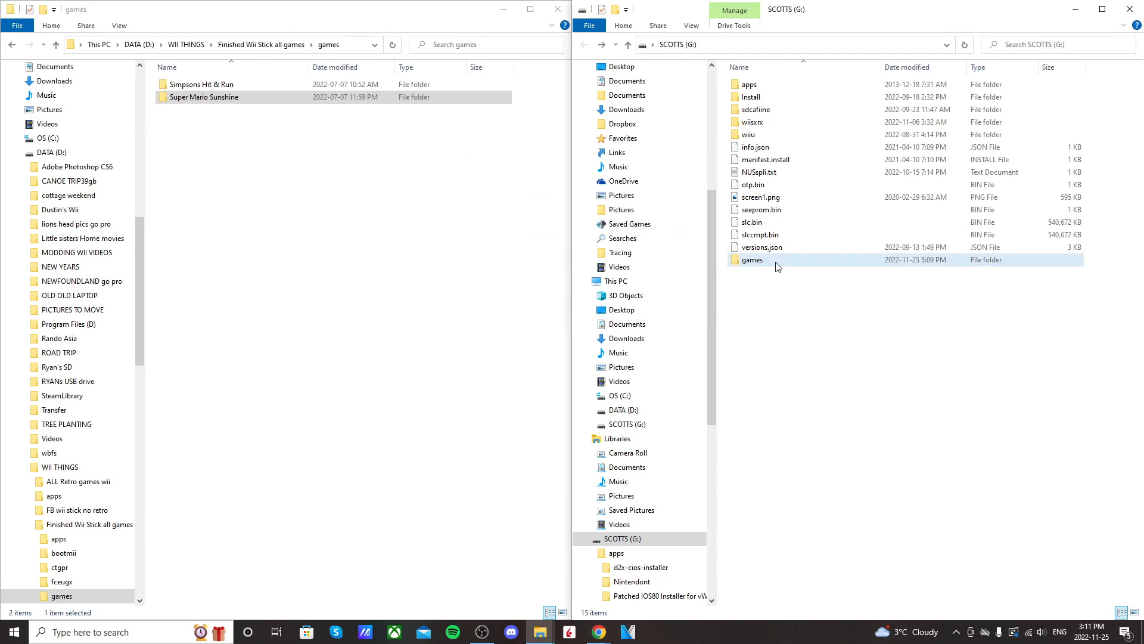
double_click(752, 260)
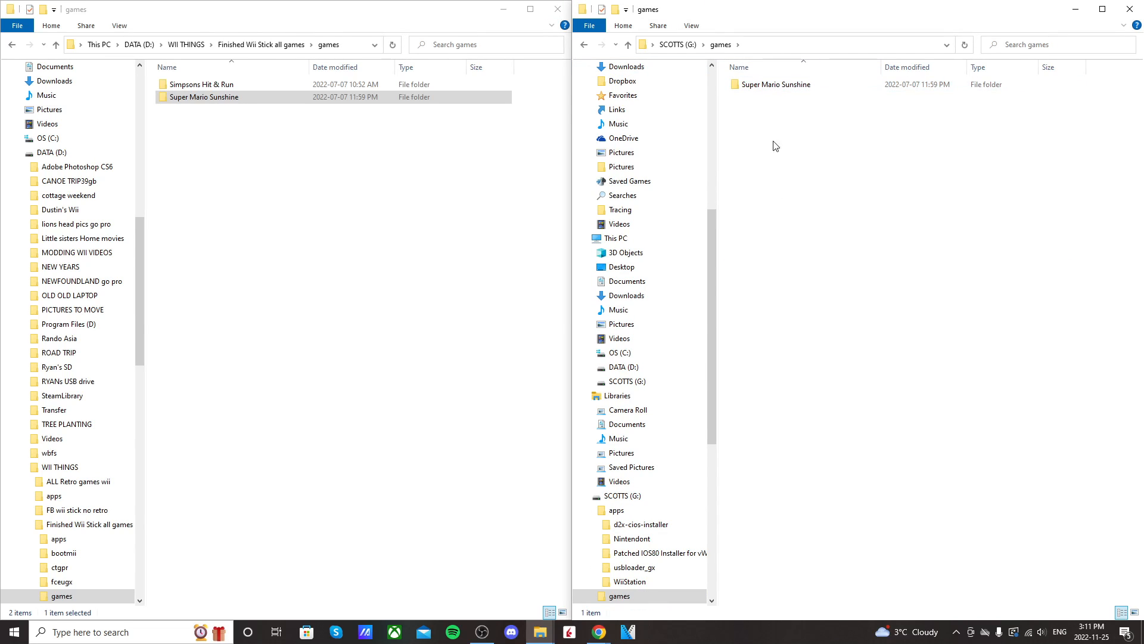
mouse_move(776, 85)
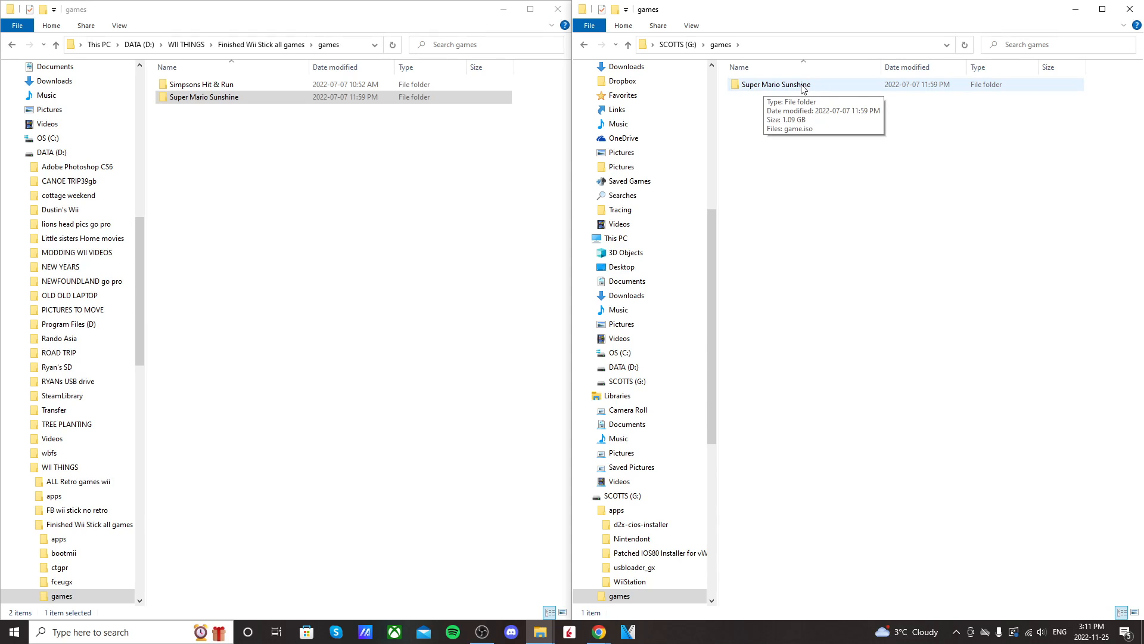
double_click(777, 84)
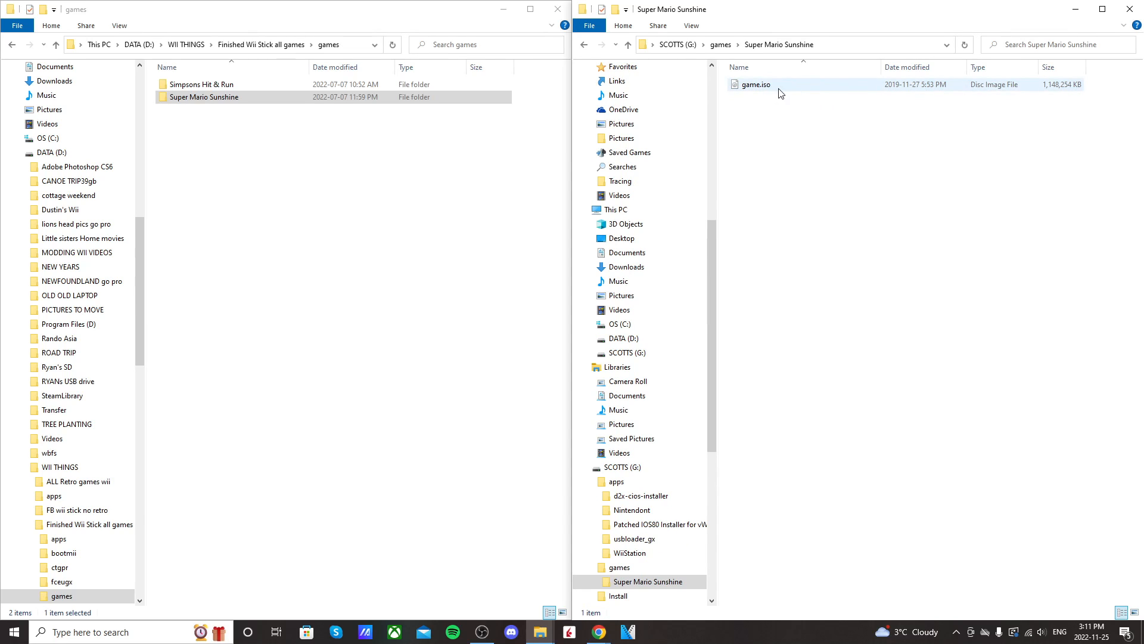
mouse_move(781, 86)
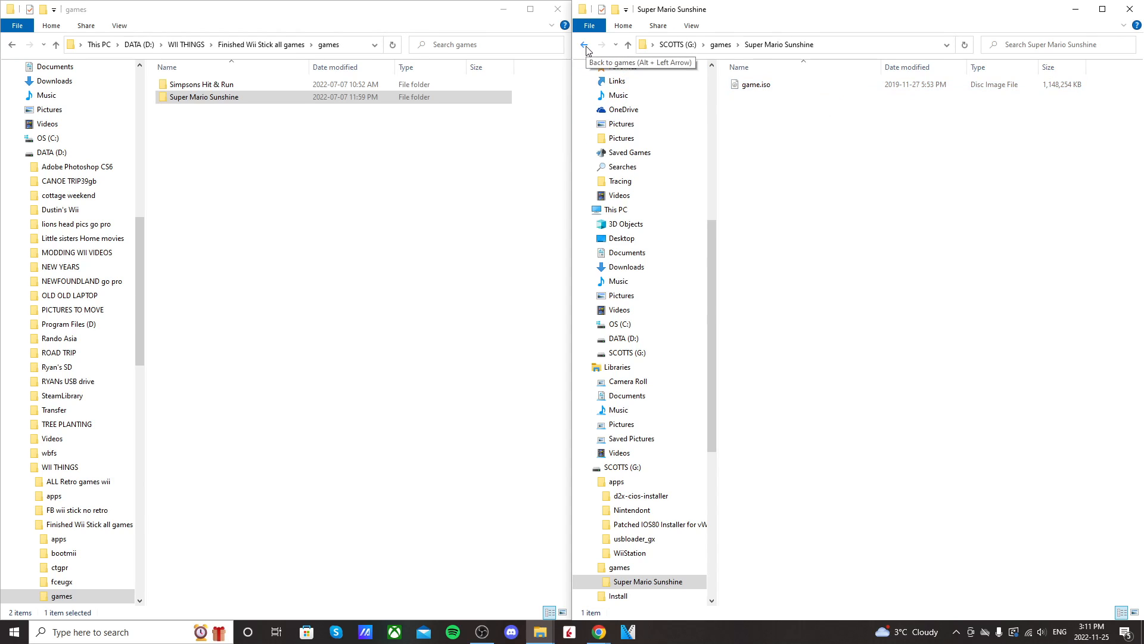
left_click(615, 481)
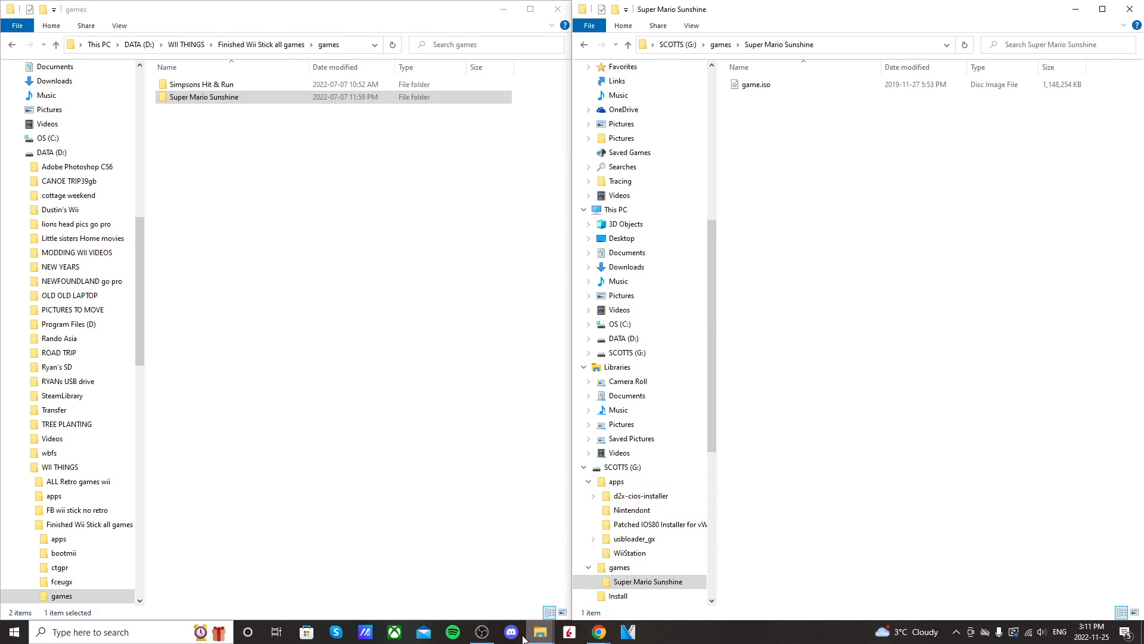
mouse_move(598, 632)
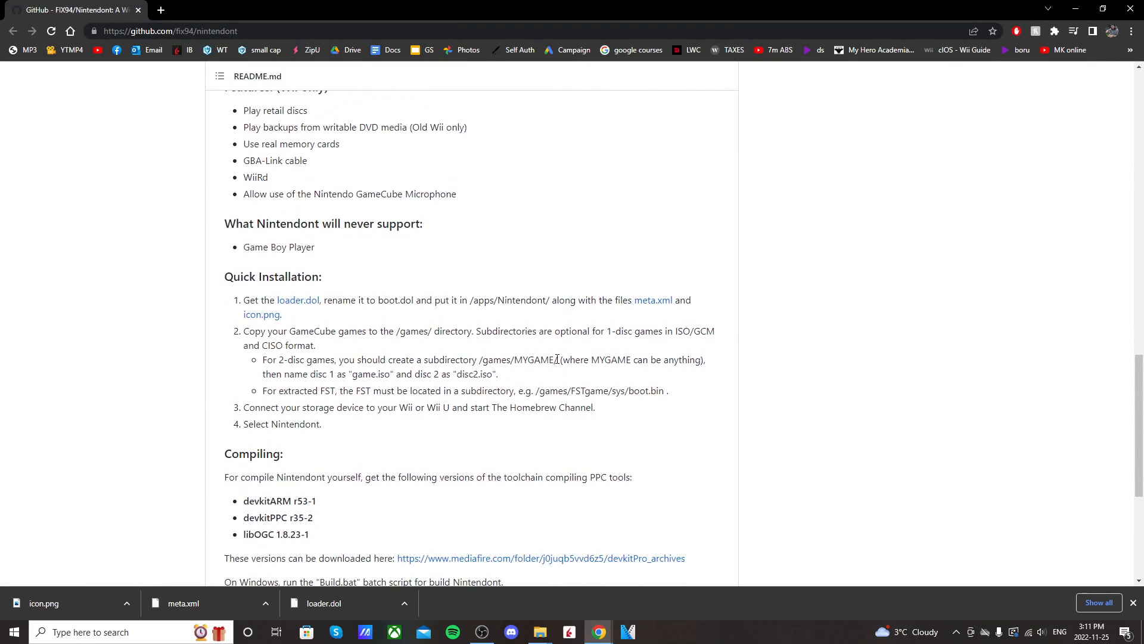
mouse_move(261, 365)
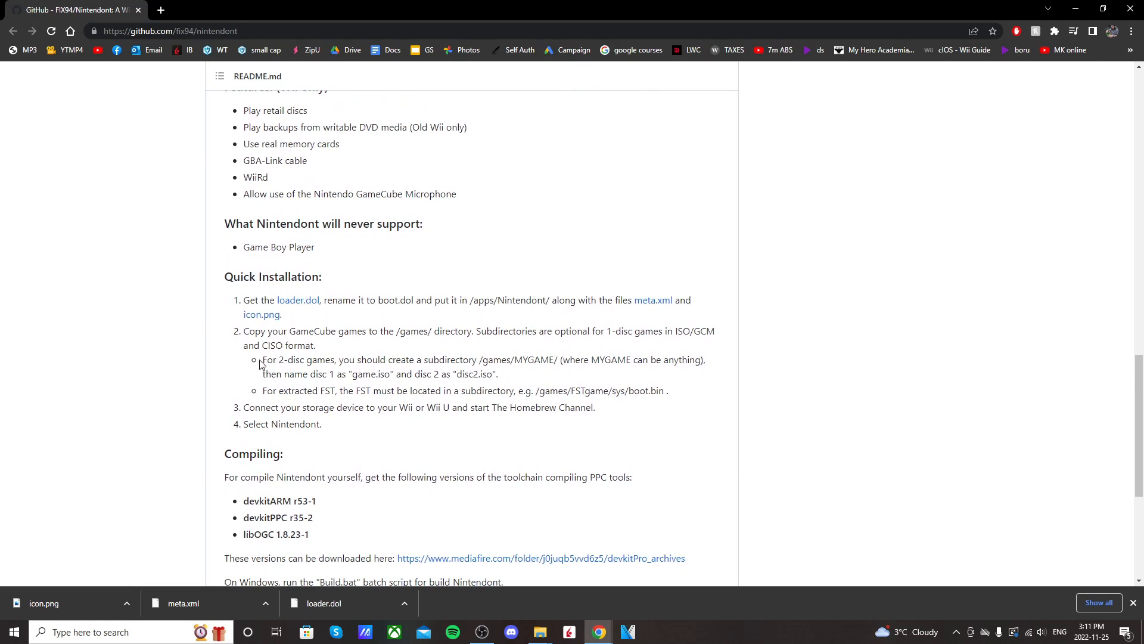
Step: Highlight the 2-disc game naming bullet in the Nintendont README
left_click_drag(263, 359, 498, 373)
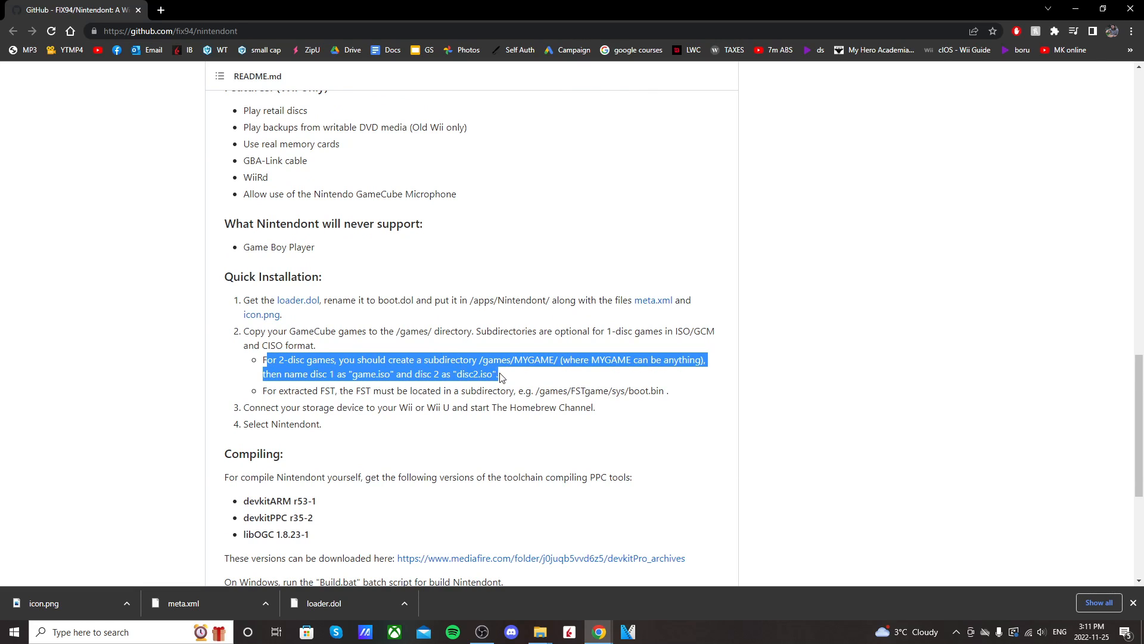
left_click(560, 379)
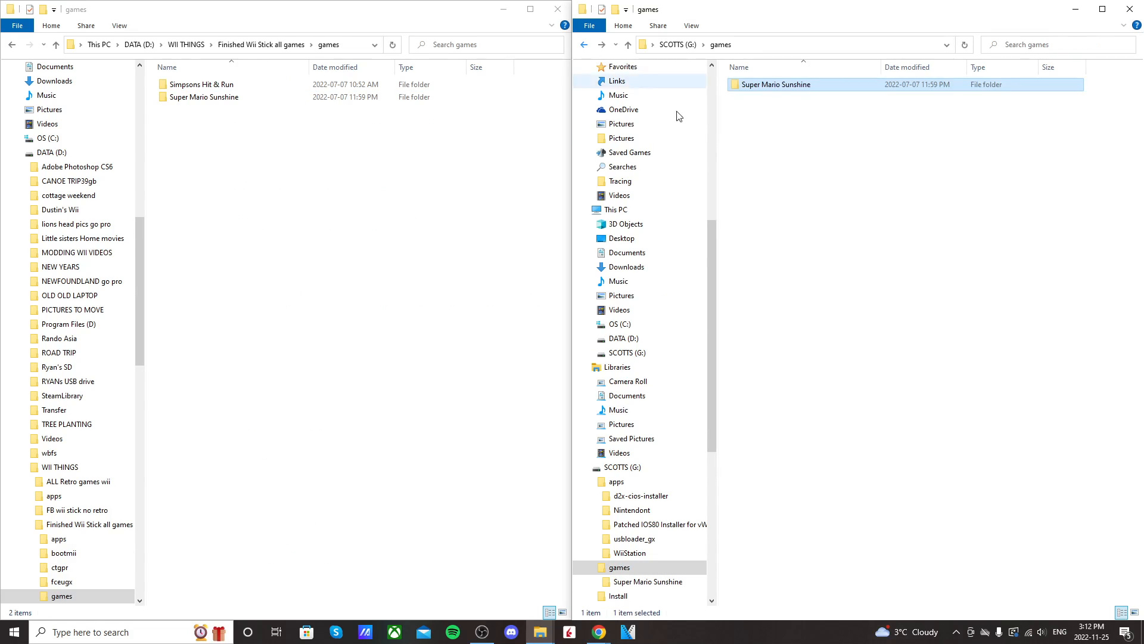
Step: Return to the G: root and open apps to confirm the Nintendont folder
left_click(648, 44)
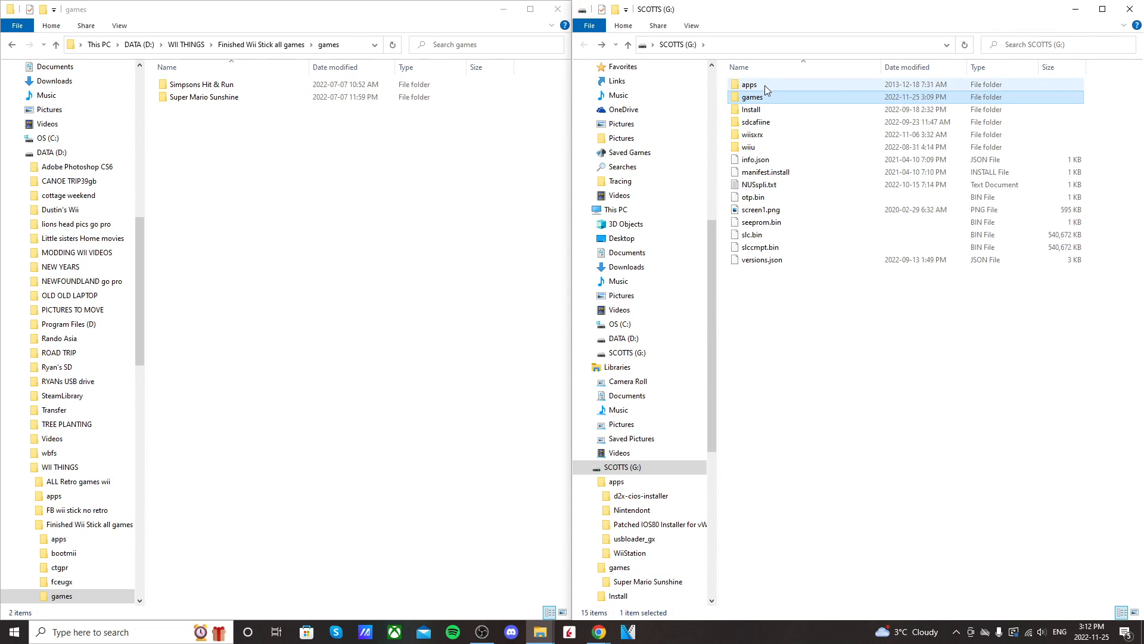
double_click(748, 84)
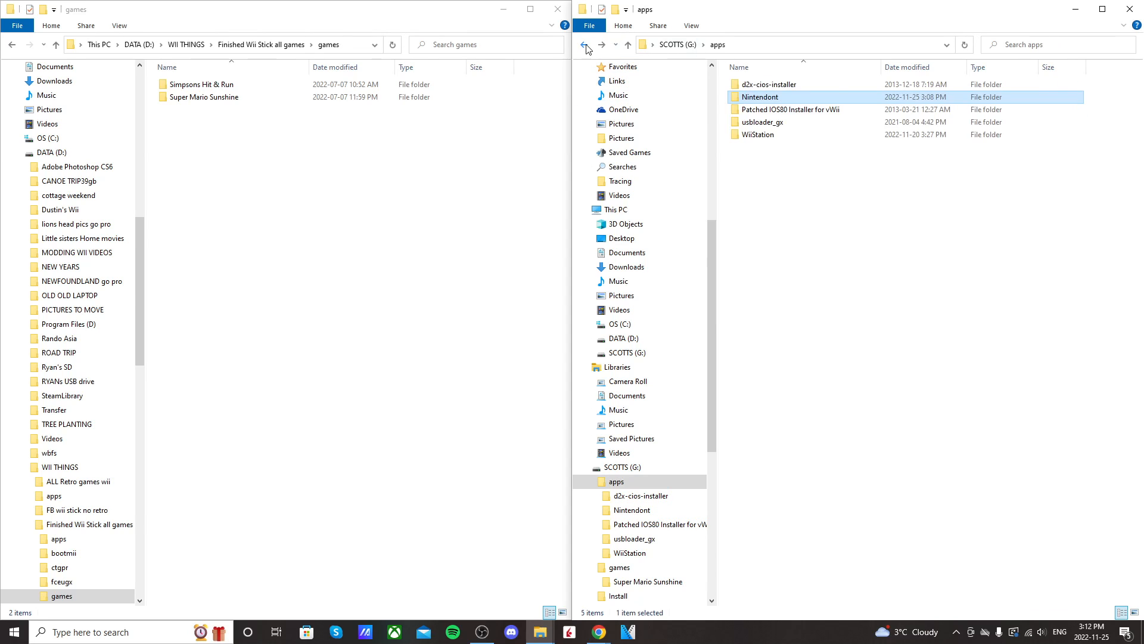
left_click(586, 45)
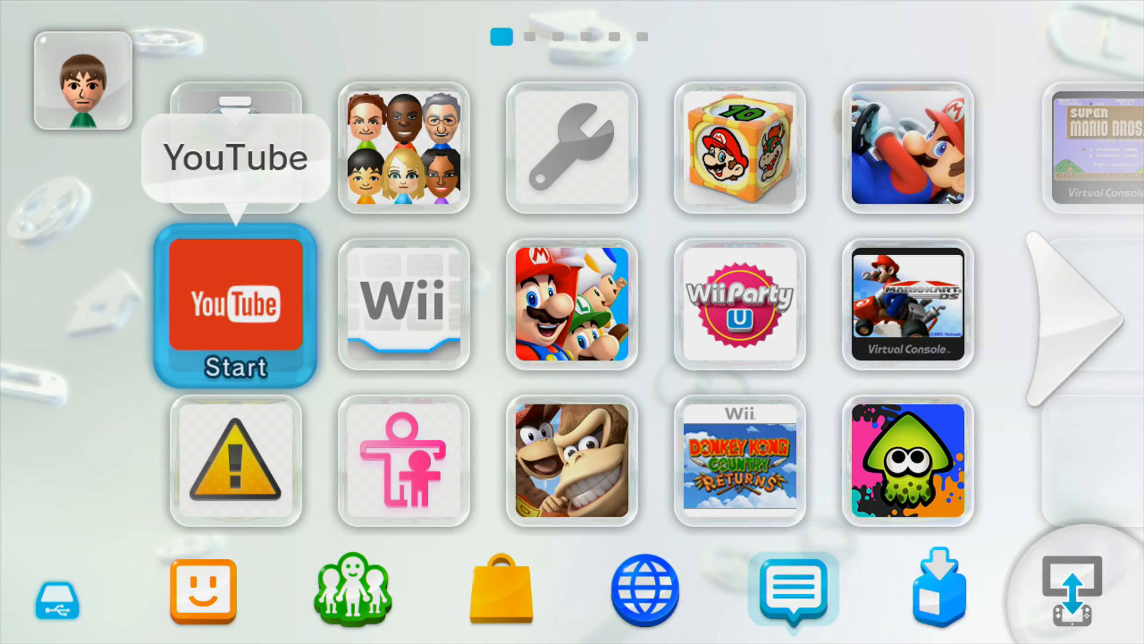
mouse_move(403, 303)
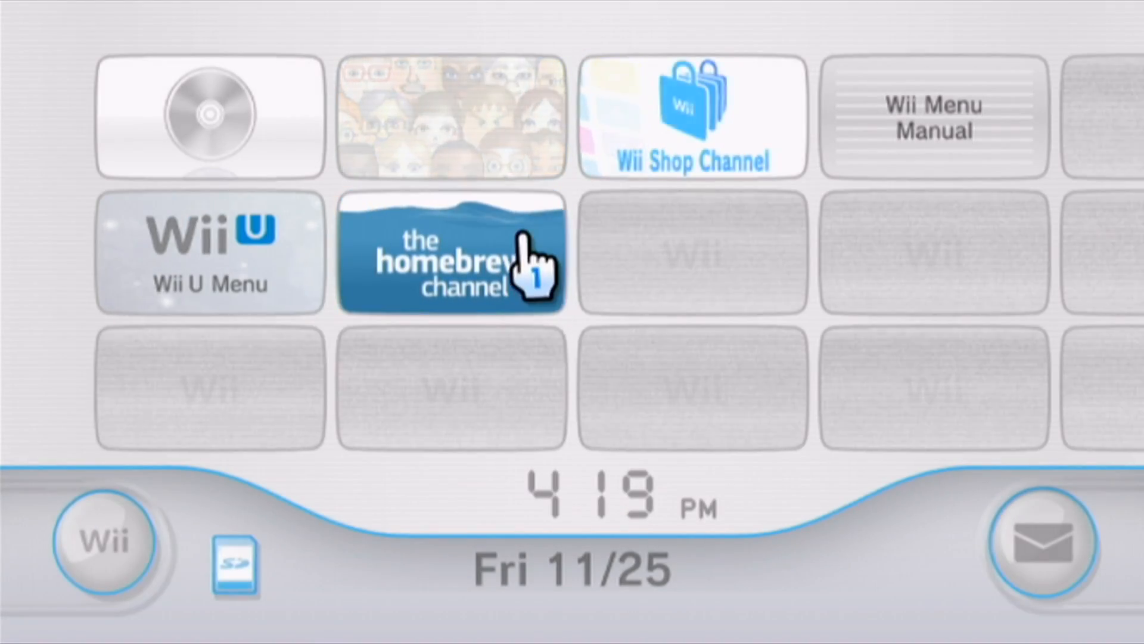
Step: Start the Homebrew Channel and load Nintendont 4.431
left_click(451, 252)
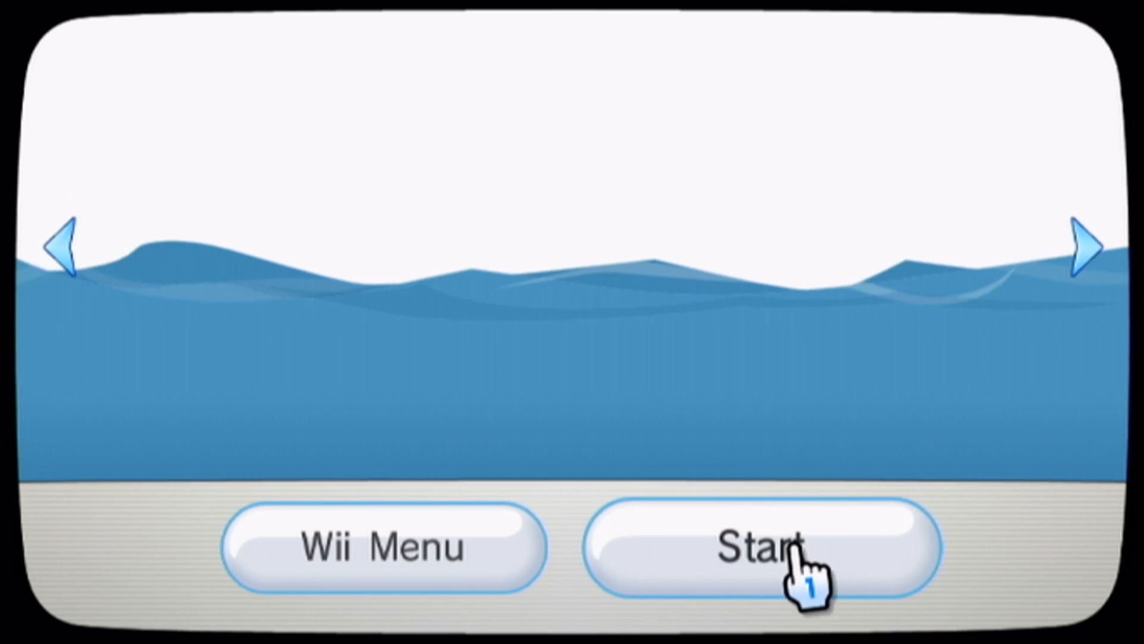
left_click(760, 545)
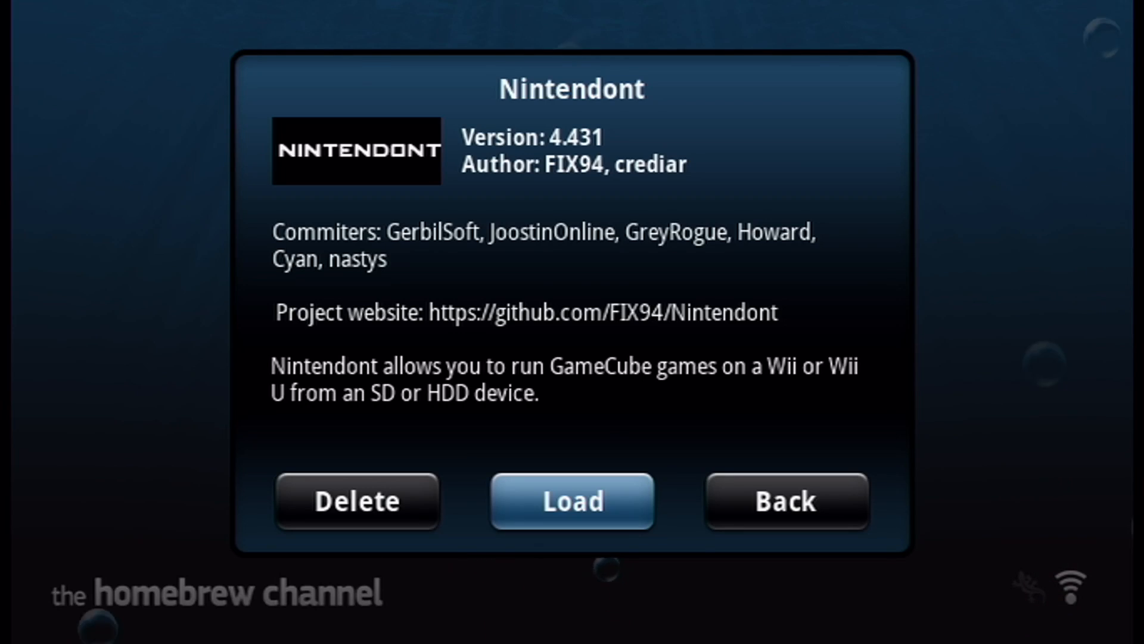
left_click(571, 501)
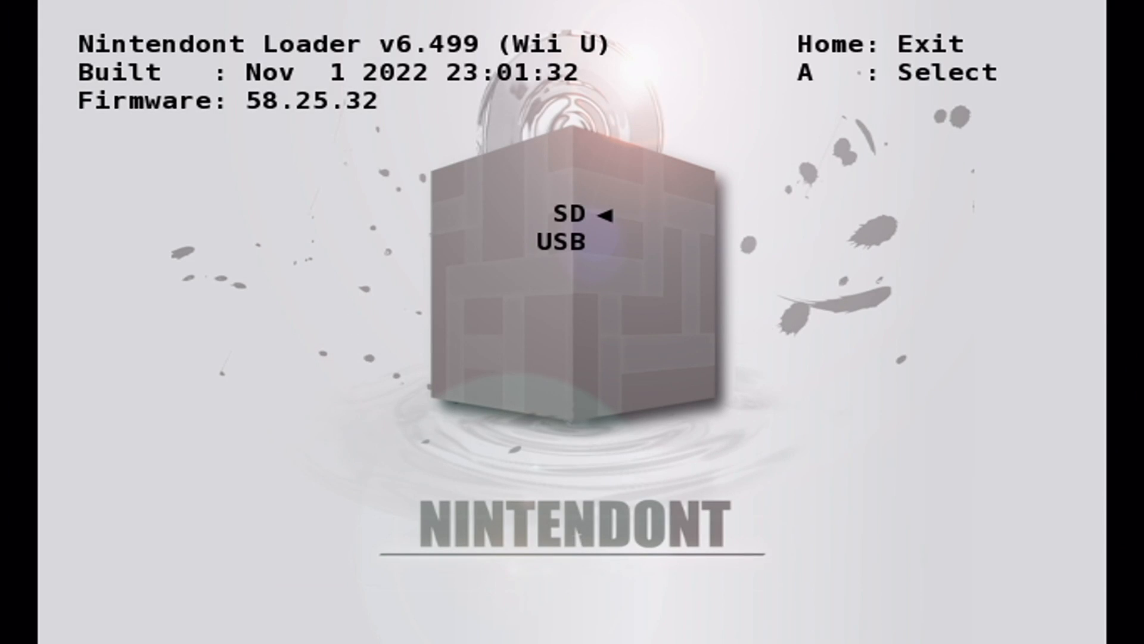
Step: Toggle the SD/USB choice, then move down the settings list to Memcard Emulation
key("down")
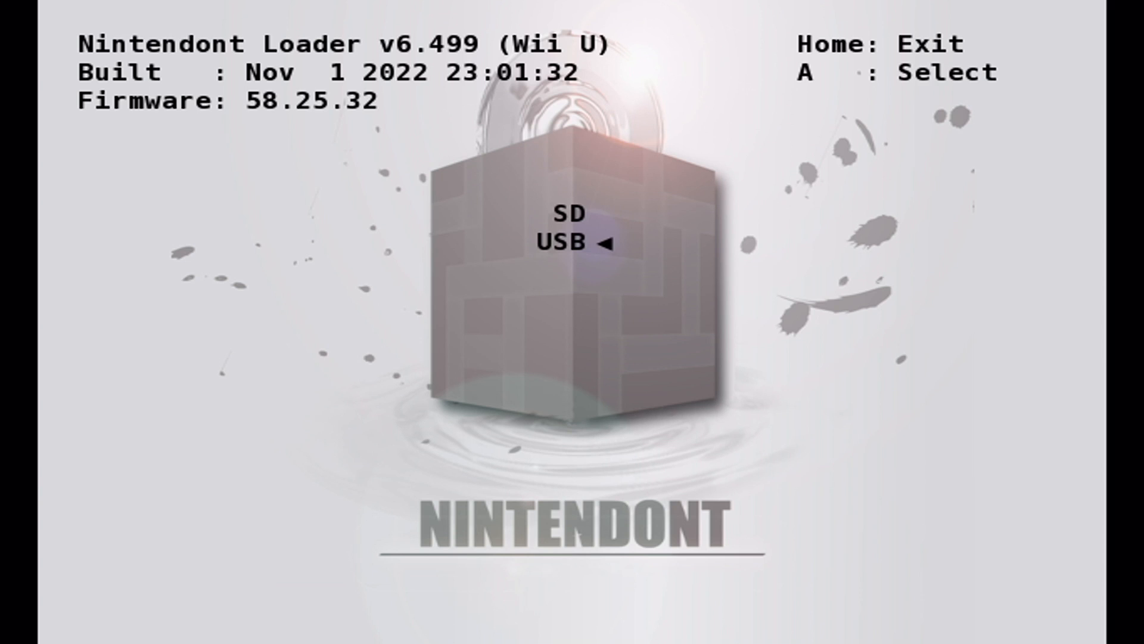
key("Up")
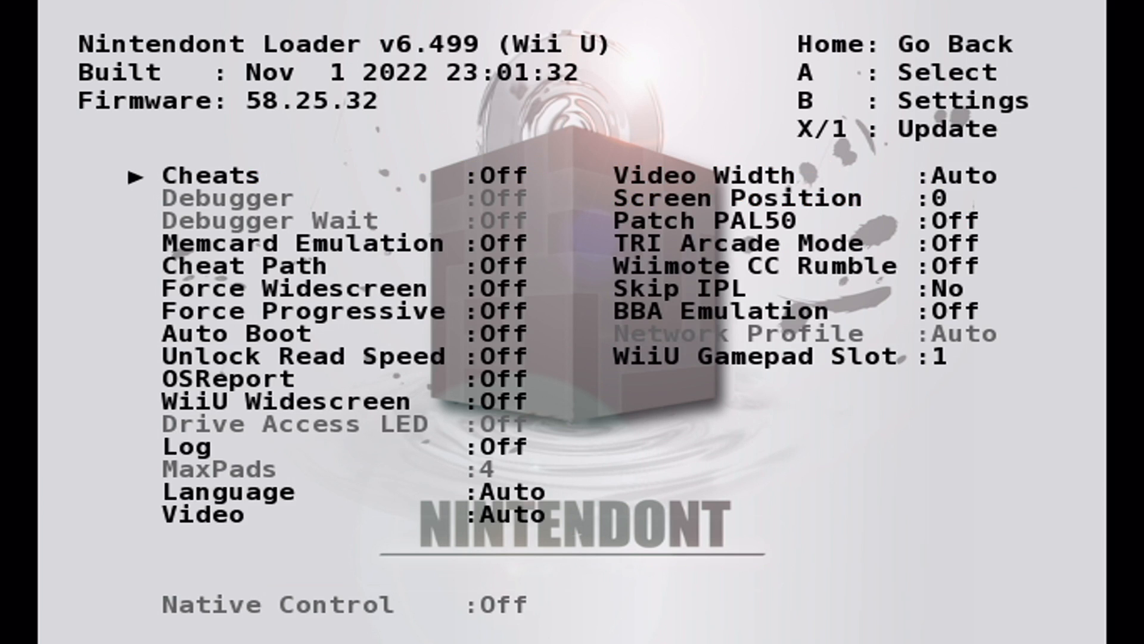
key("down")
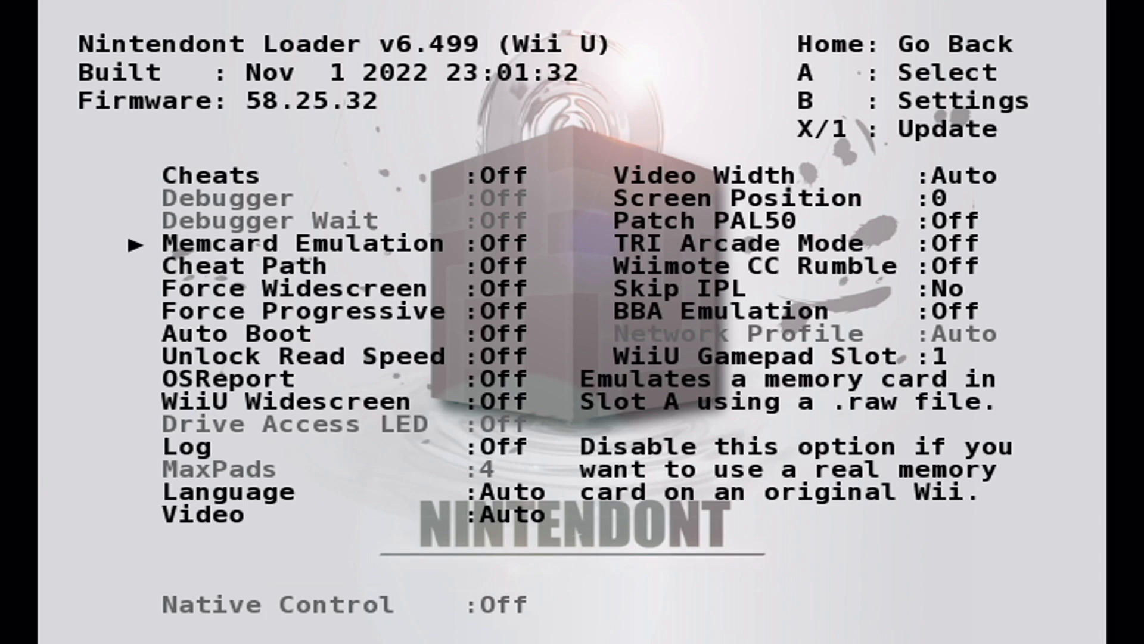